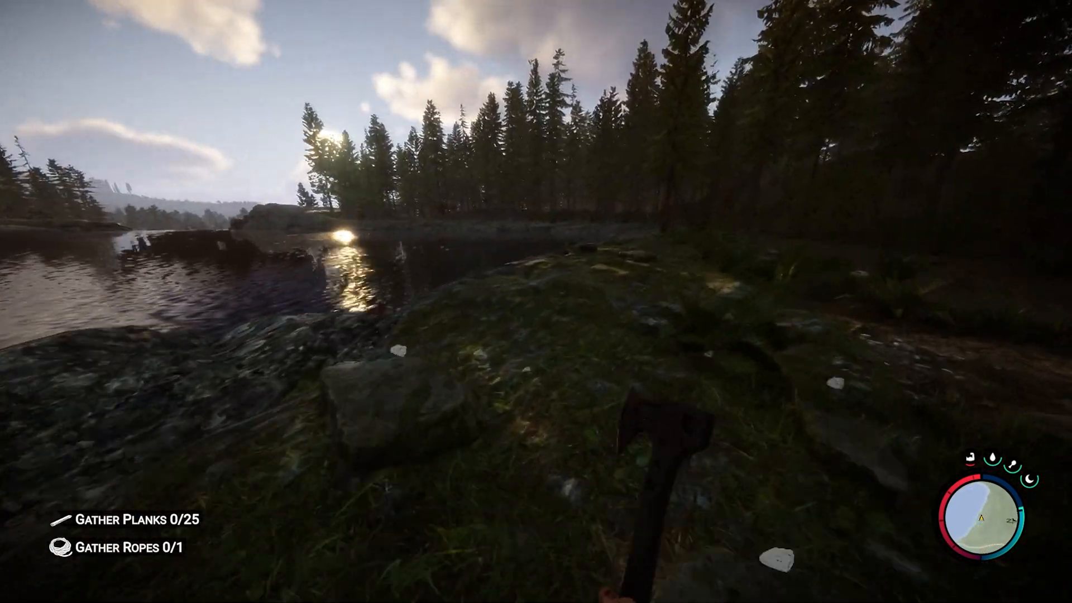
{"action": "mouse_move", "coordinate": [536, 301]}
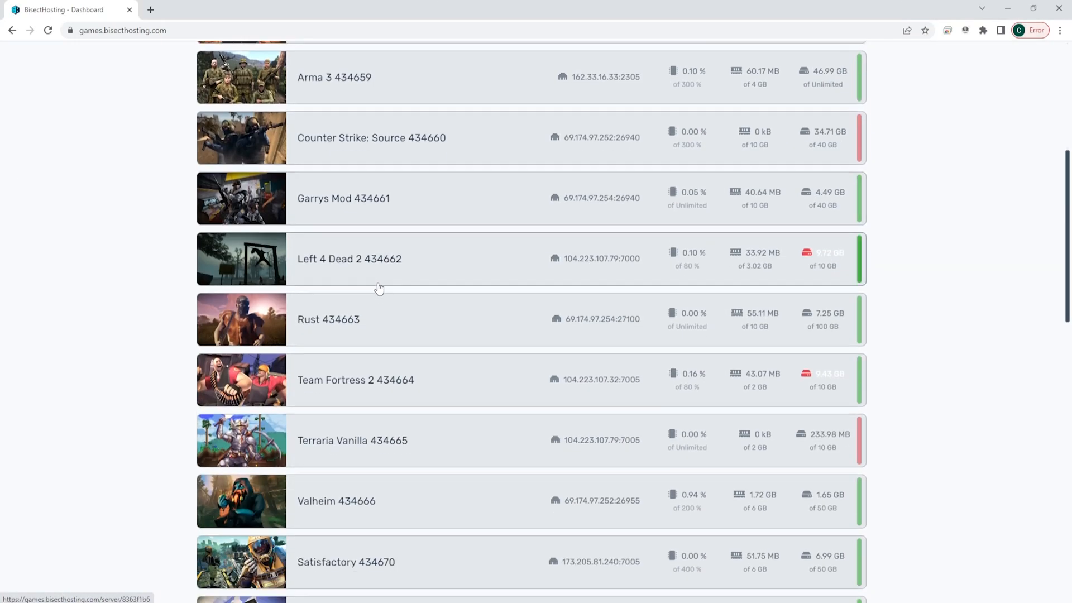
Stop and kill the Sons Of The Forest 663635 server, then view its Startup settings.
{"action": "scroll", "scroll_direction": "down", "scroll_amount": 3}
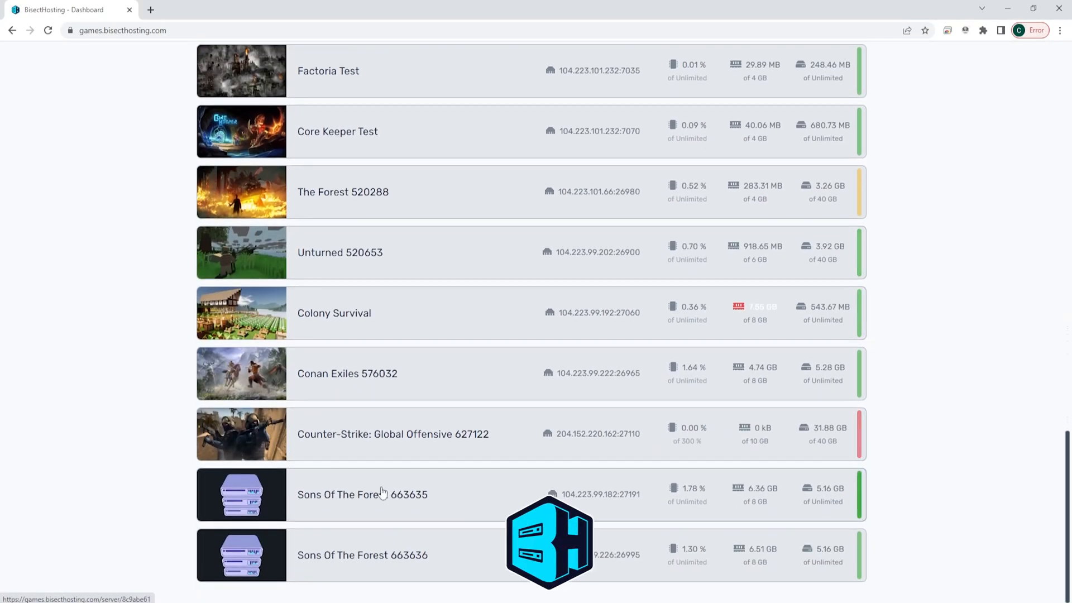
{"action": "left_click", "coordinate": [362, 494]}
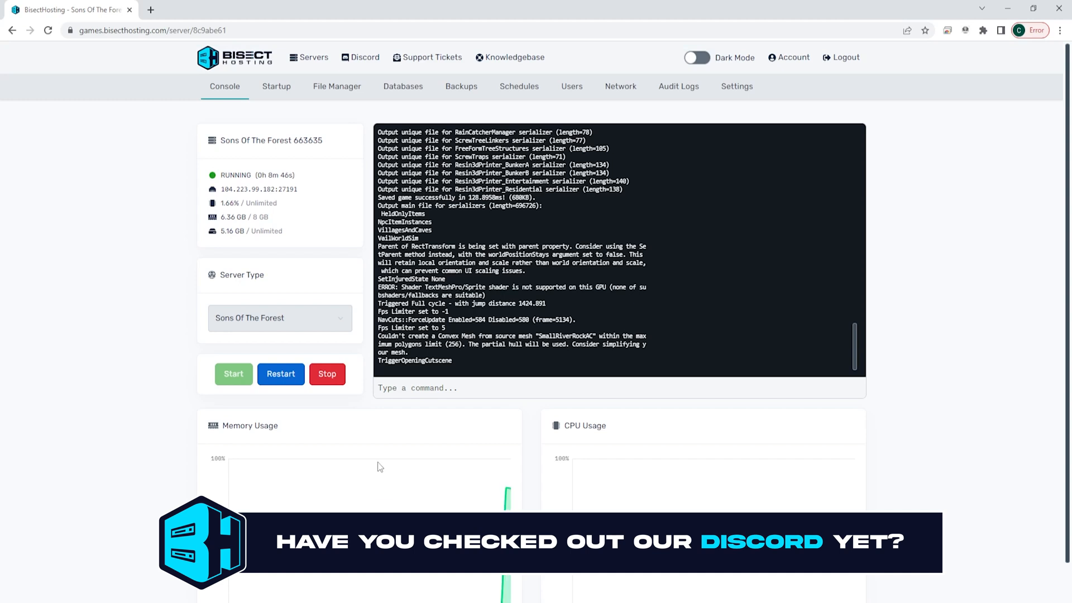
{"action": "left_click", "coordinate": [326, 374]}
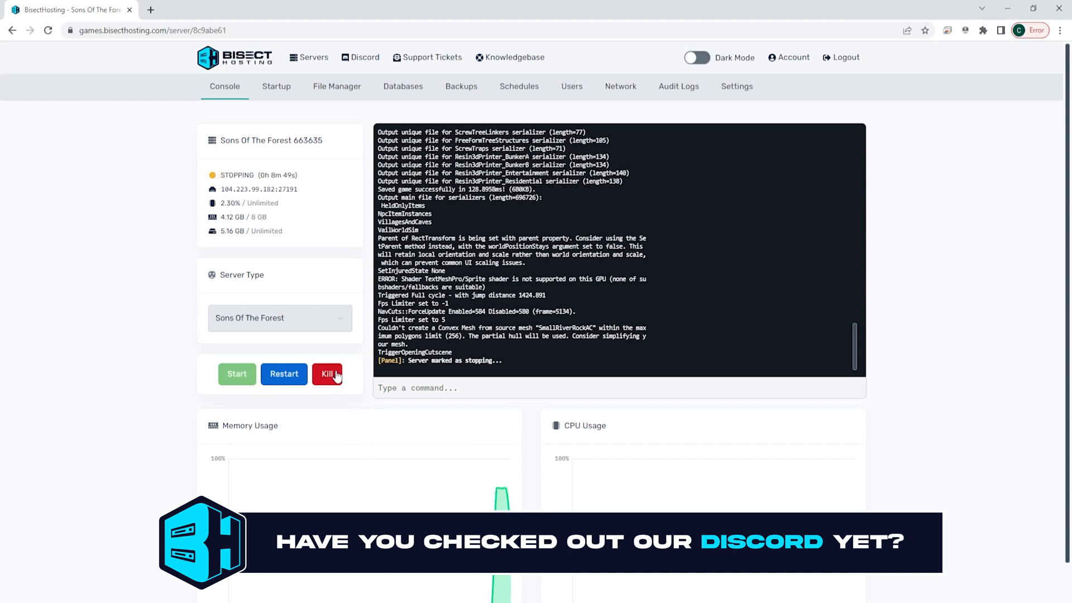
{"action": "left_click", "coordinate": [327, 374]}
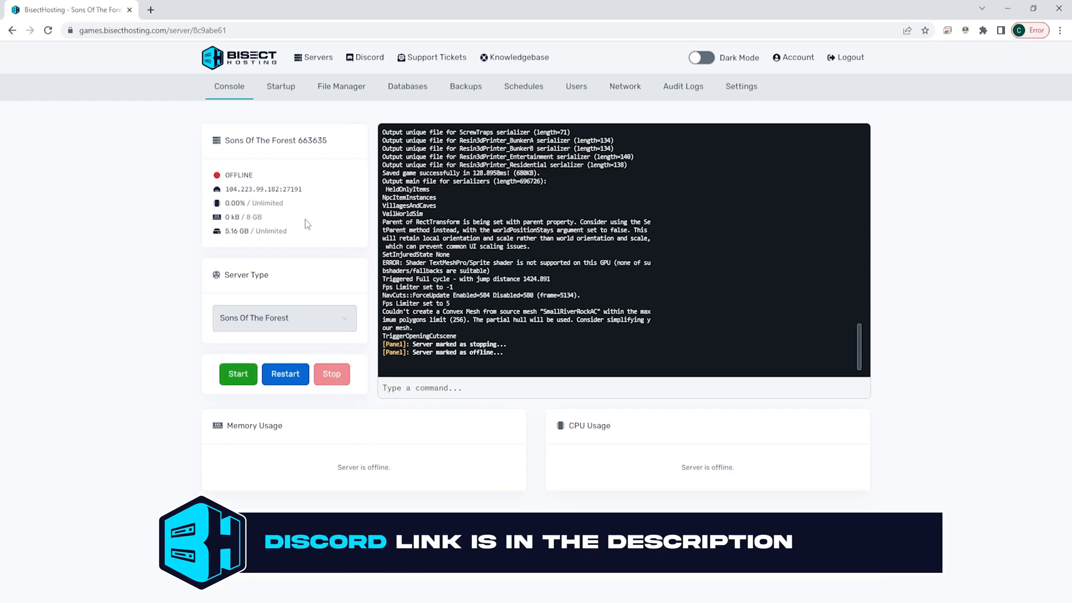
{"action": "left_click", "coordinate": [276, 86]}
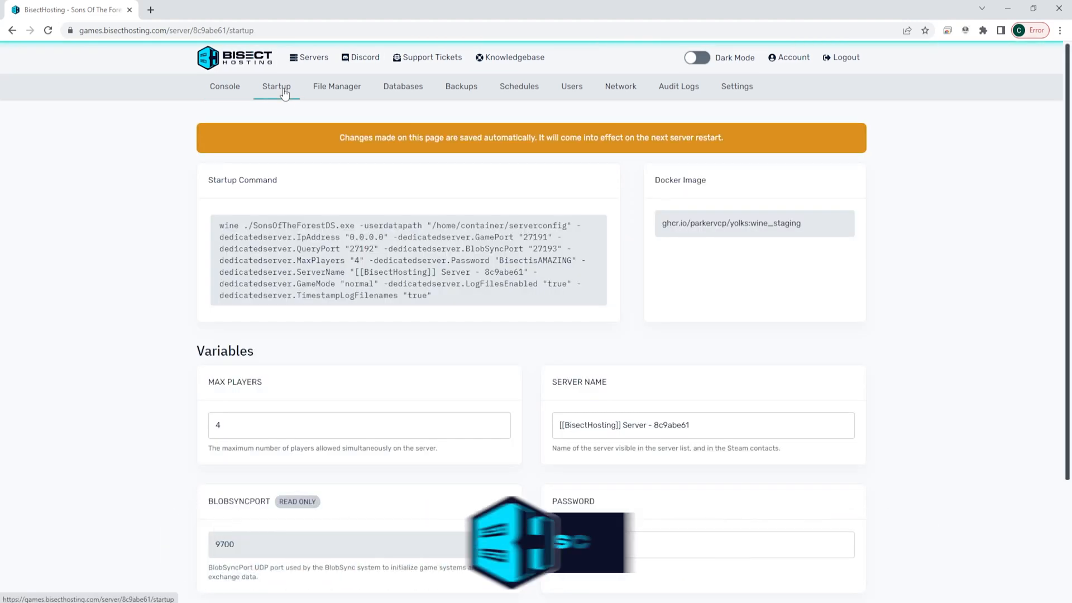
Set the MAX PLAYERS variable to 7 and start the server again from the Console.
{"action": "scroll", "scroll_direction": "down", "scroll_amount": 3}
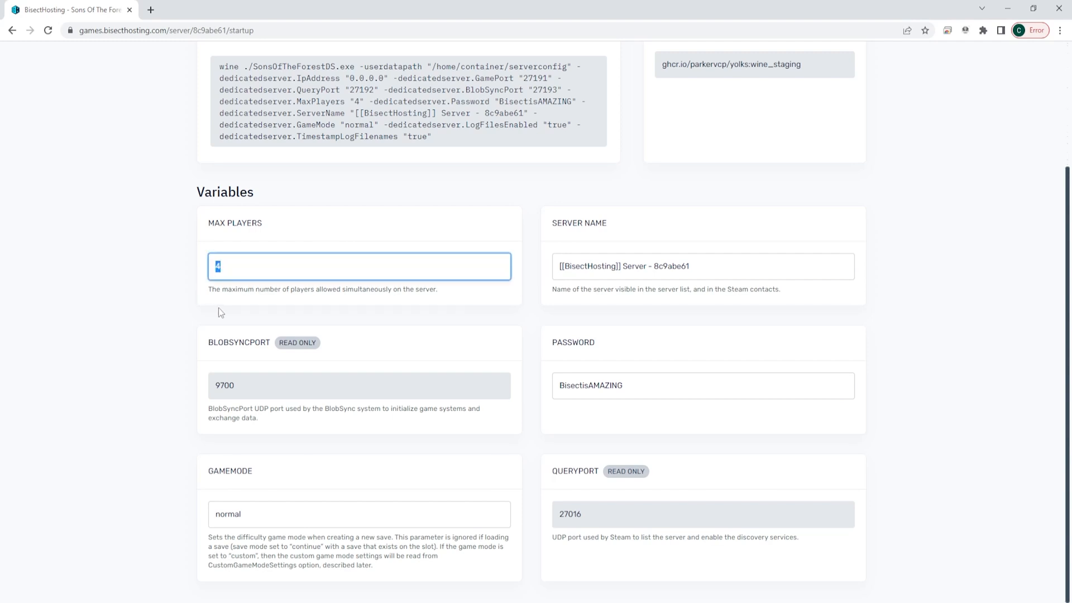
{"action": "type", "text": "7"}
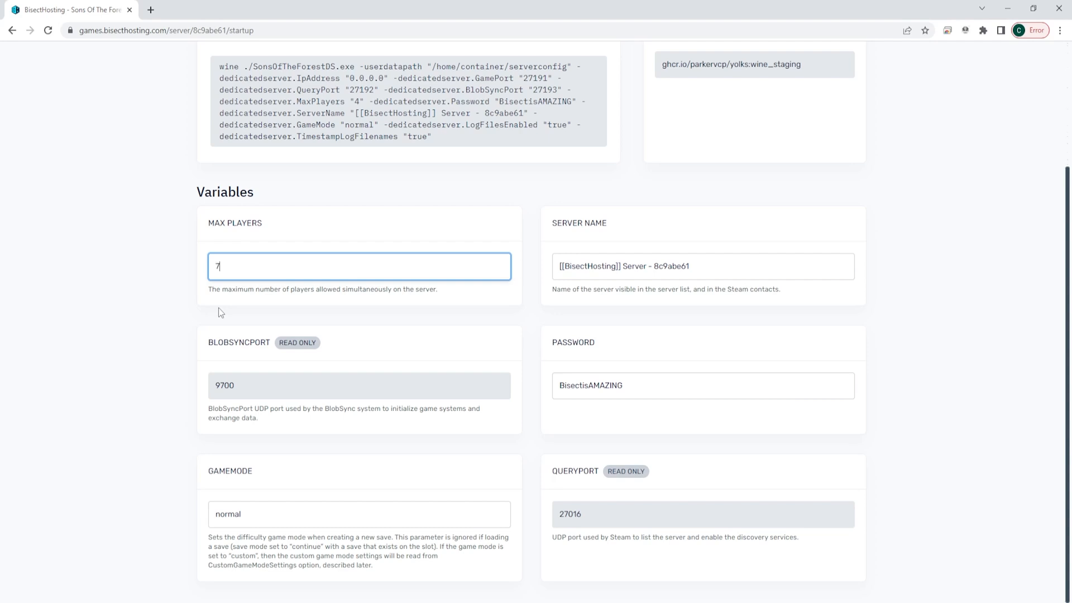
{"action": "scroll", "scroll_direction": "up", "scroll_amount": 3}
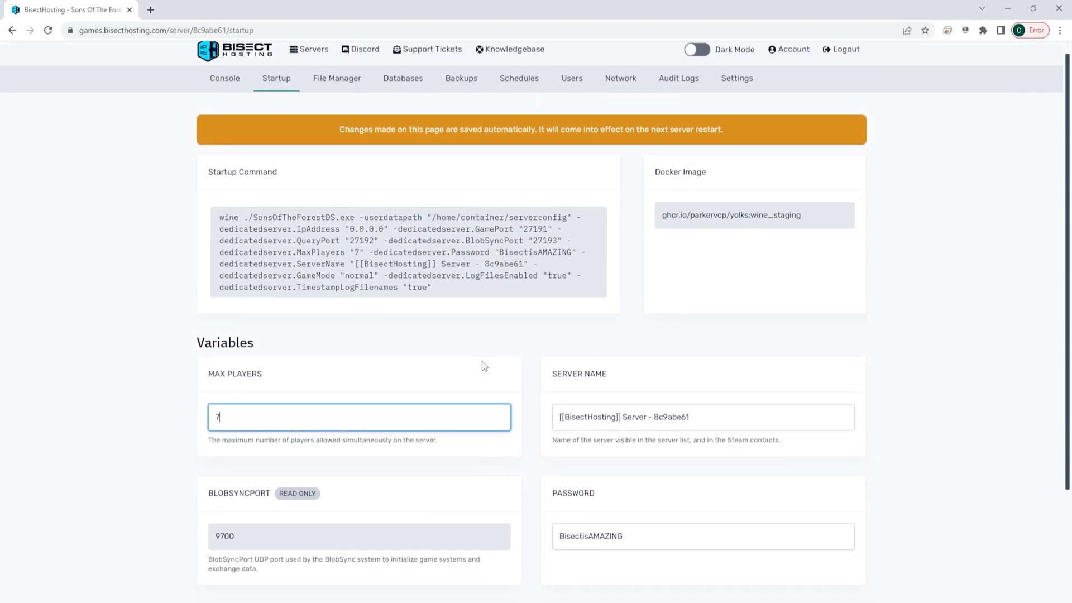
{"action": "left_click", "coordinate": [224, 78]}
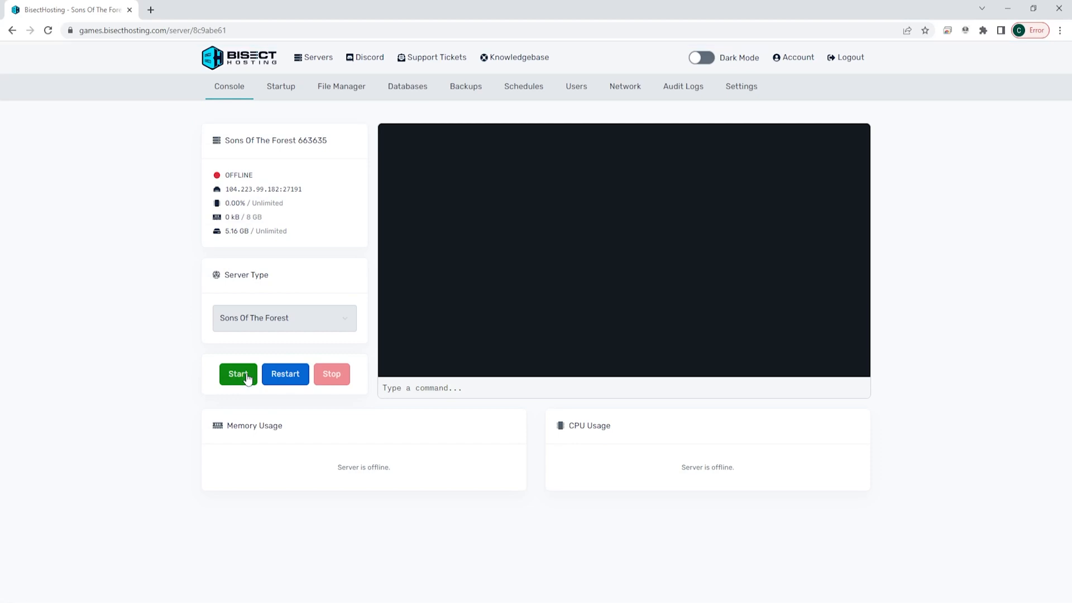
{"action": "left_click", "coordinate": [237, 373]}
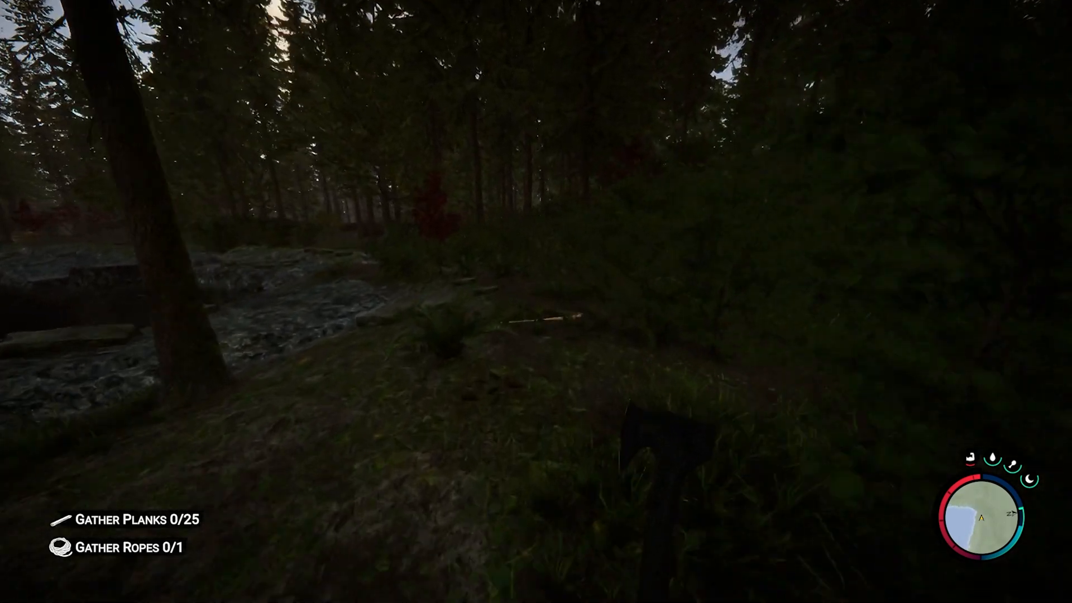
{"action": "mouse_move", "coordinate": [536, 301]}
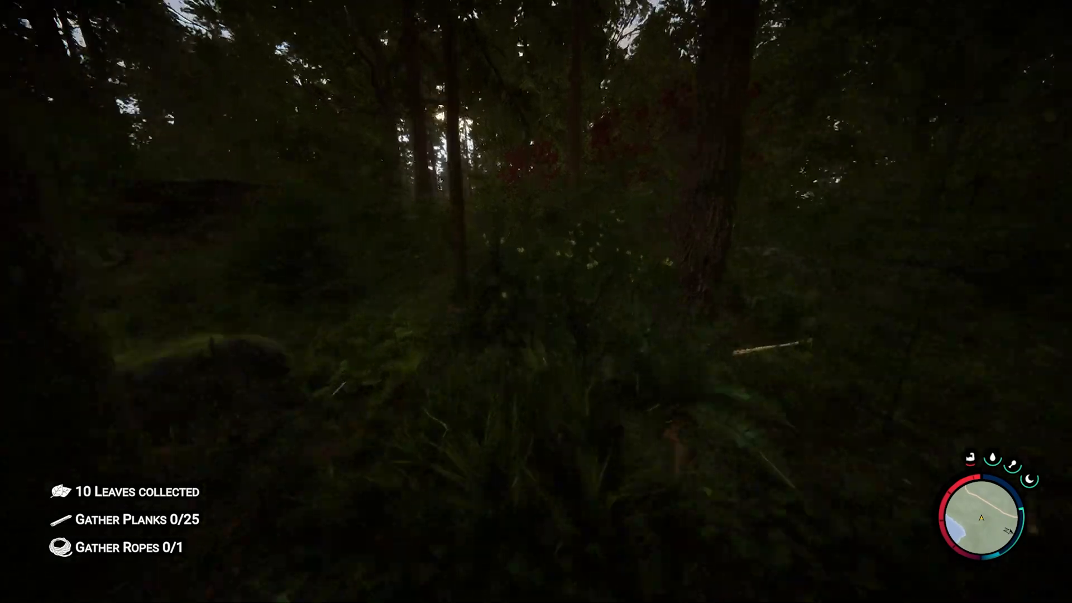
{"action": "mouse_move", "coordinate": [536, 301]}
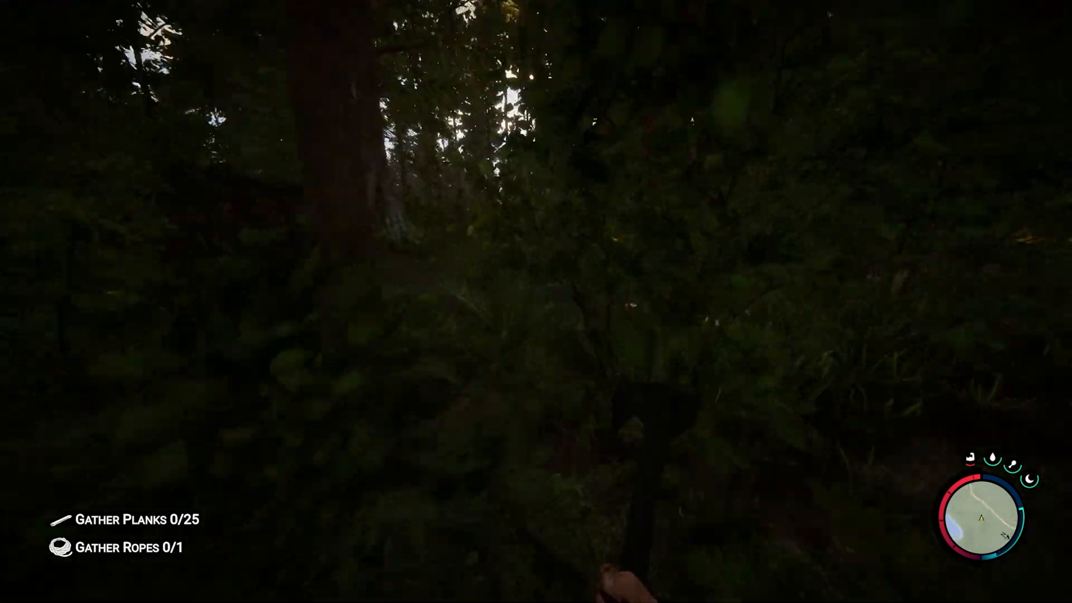
{"action": "mouse_move", "coordinate": [535, 301]}
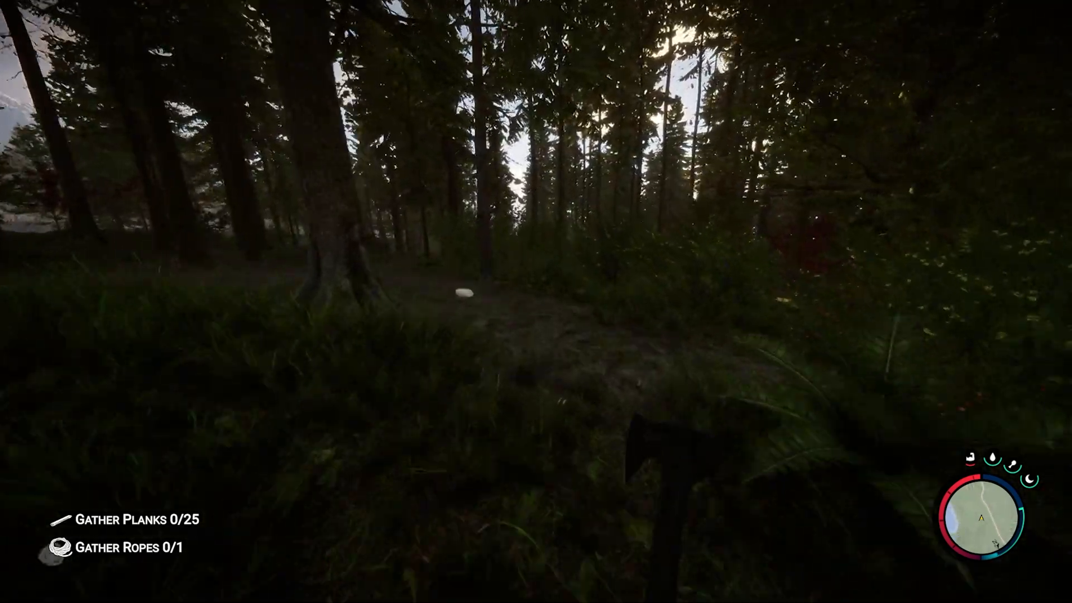